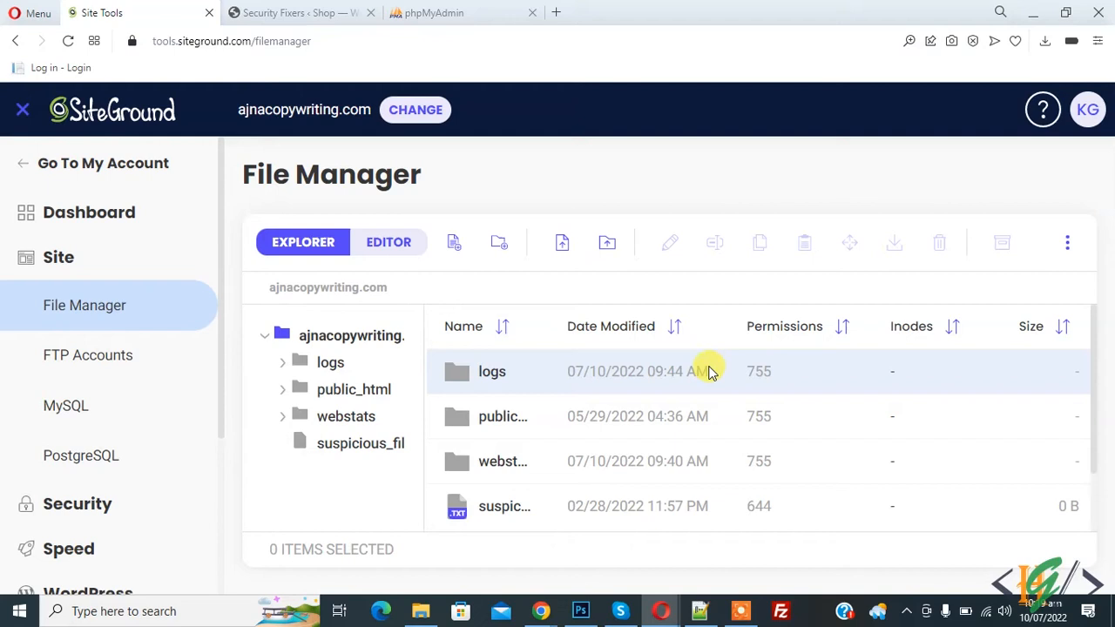
mouse_move(676, 364)
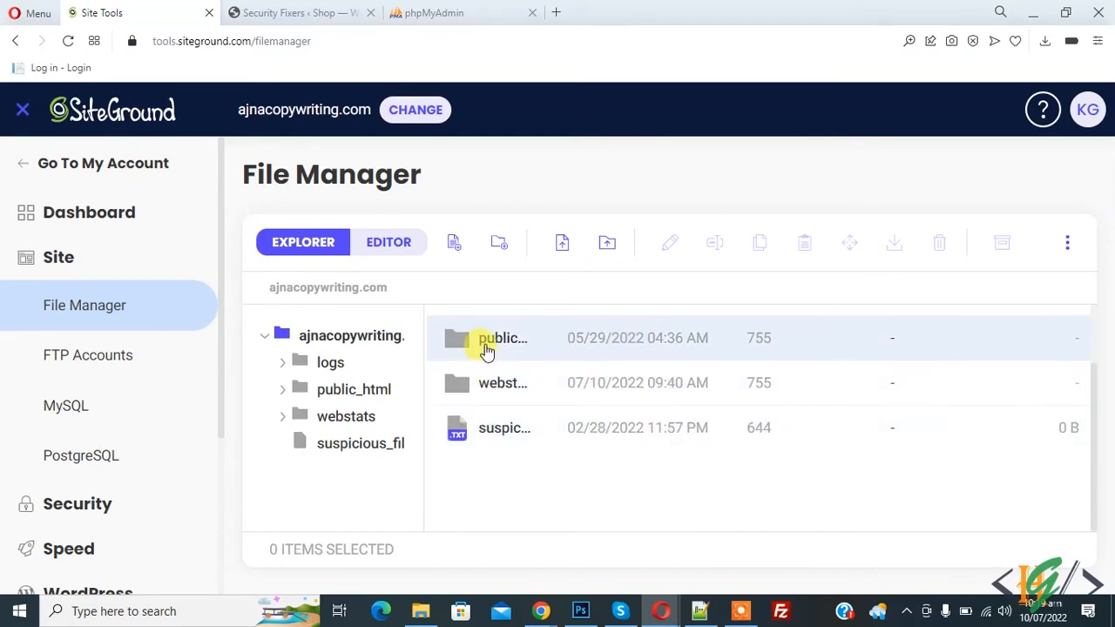
Open public_html/web/wp-config.php in the File Manager editor.
double_click(503, 338)
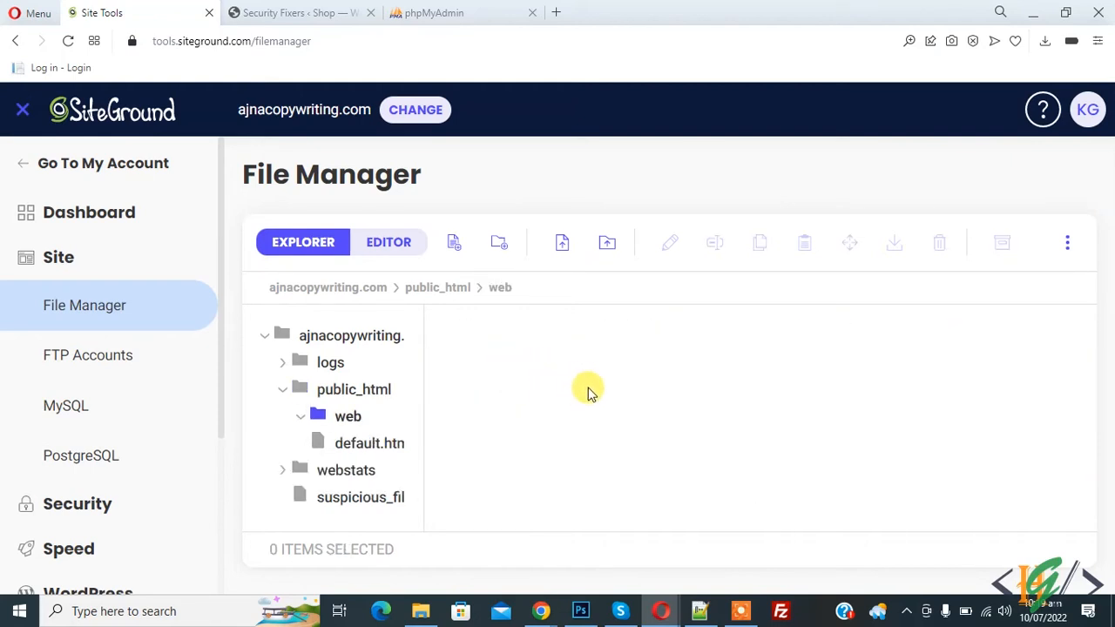
left_click(344, 415)
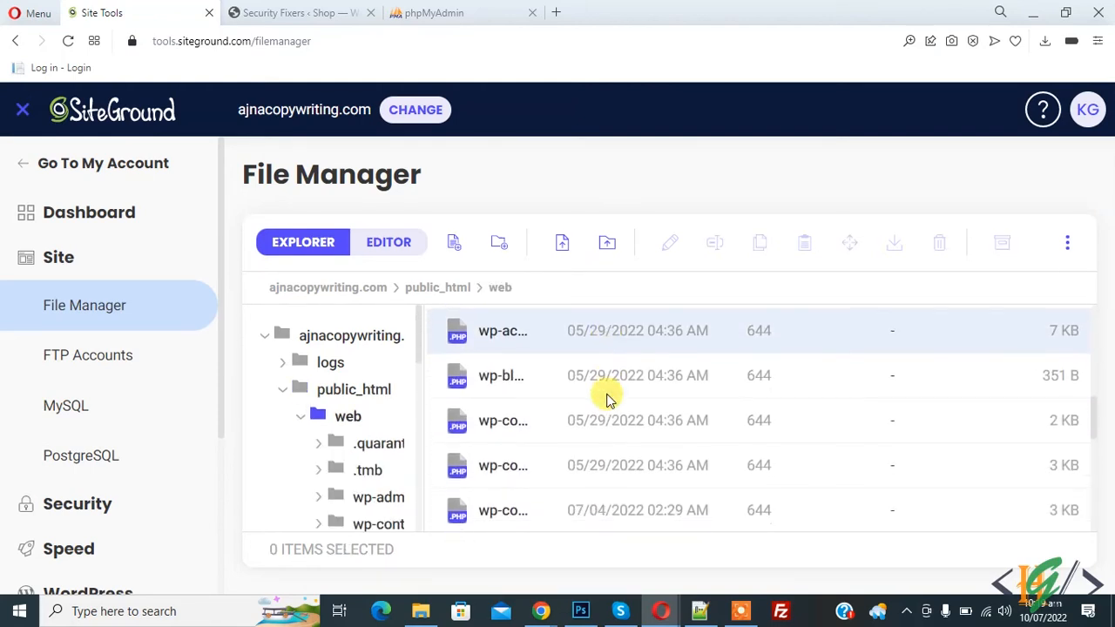
scroll("down", 3)
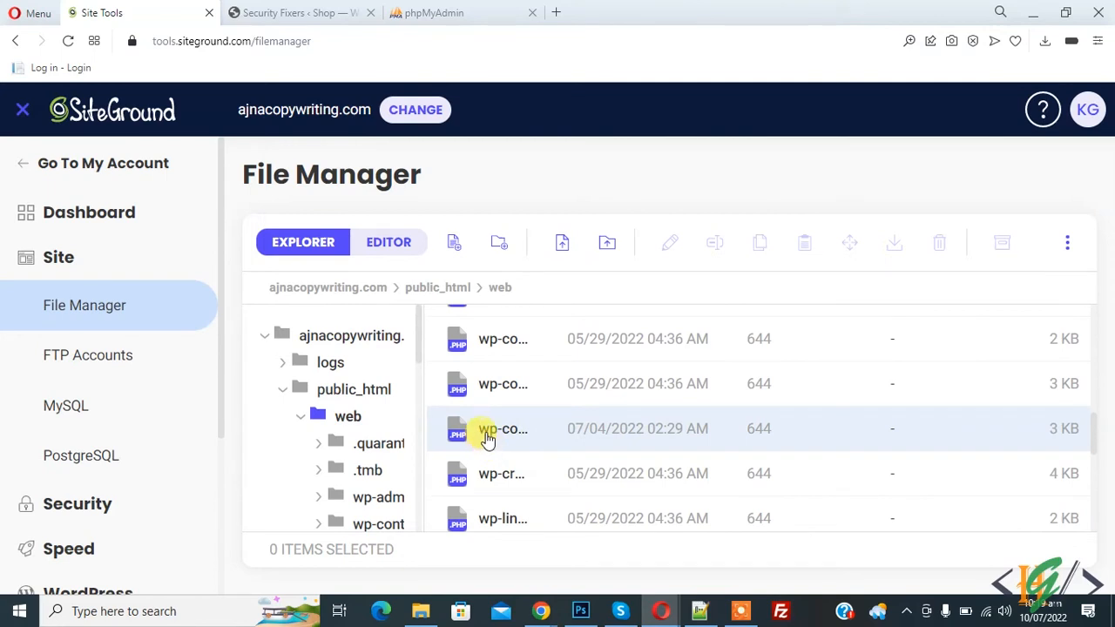
right_click(503, 428)
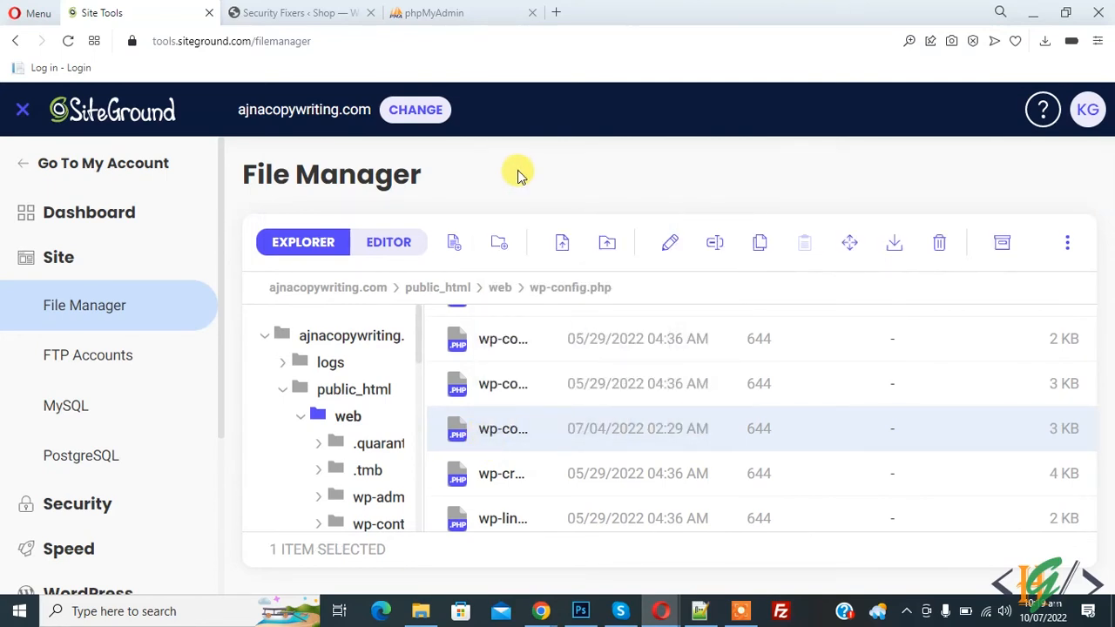
left_click(388, 242)
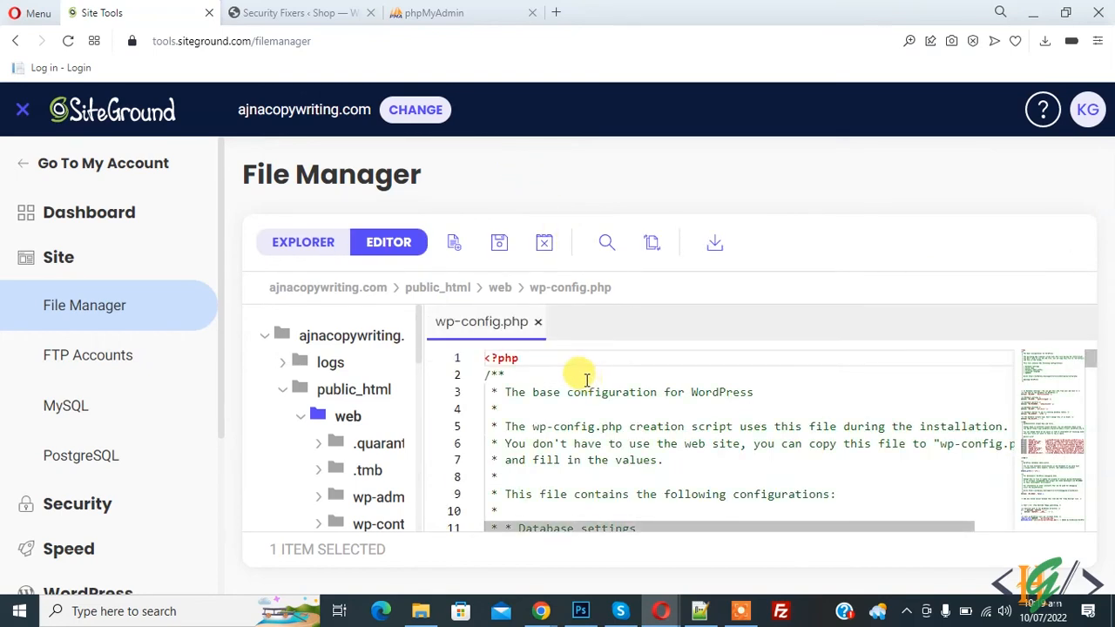
Insert define('FS_CHMOD_FILE', 0644) and define('FS_CHMOD_DIR', 0755) after <?php, then save.
left_click(519, 358)
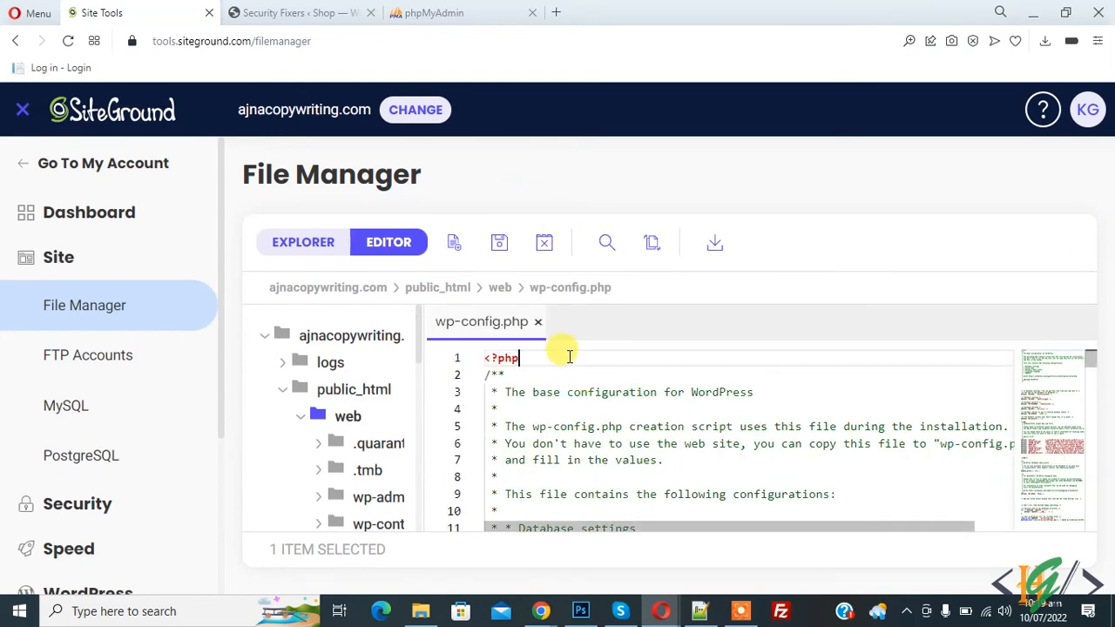
key("Enter")
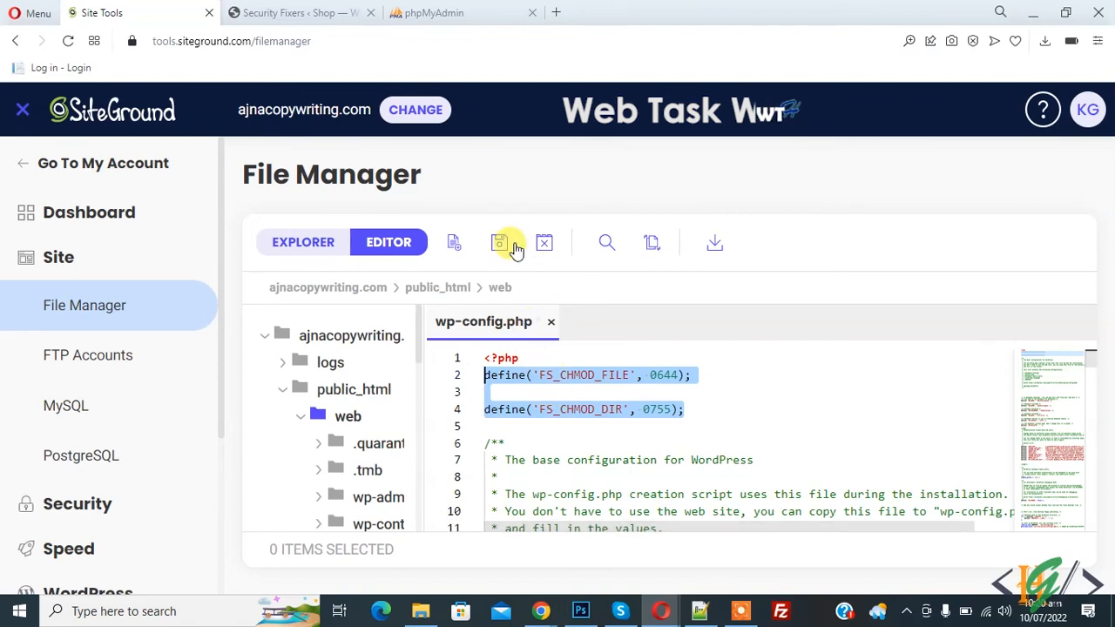
left_click(500, 242)
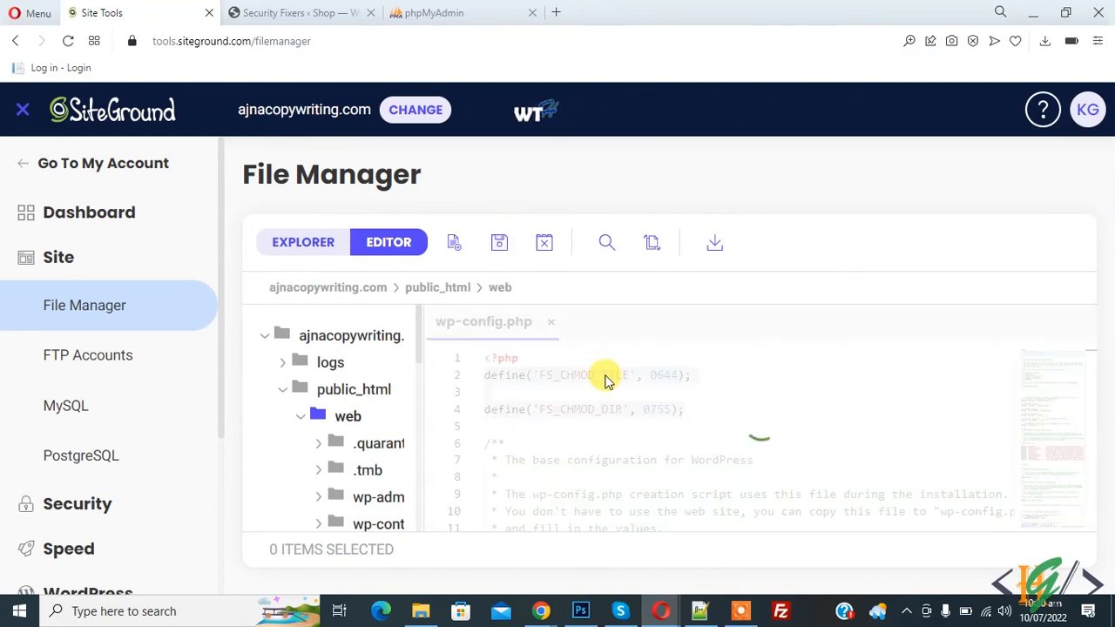
left_click(498, 242)
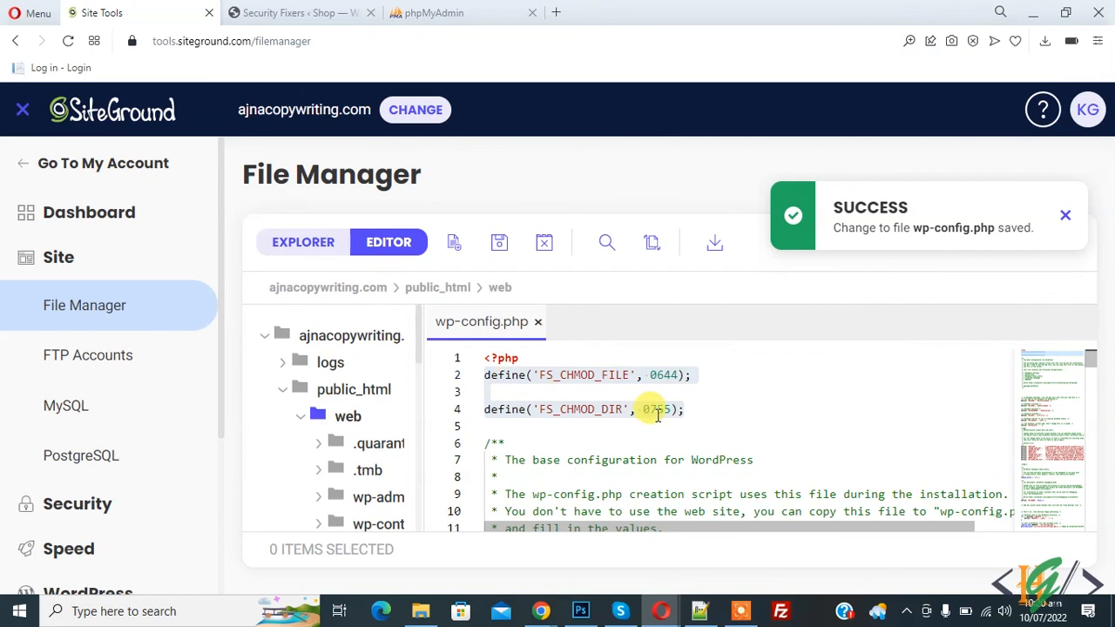